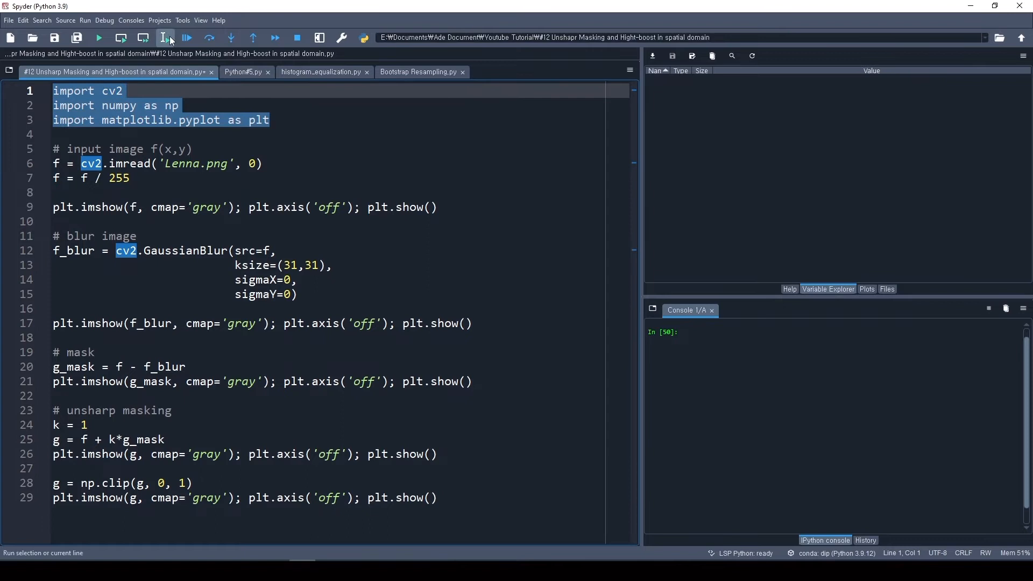
Run the cv2, numpy and matplotlib import lines, then select the Lenna loading and display block.
left_click(164, 38)
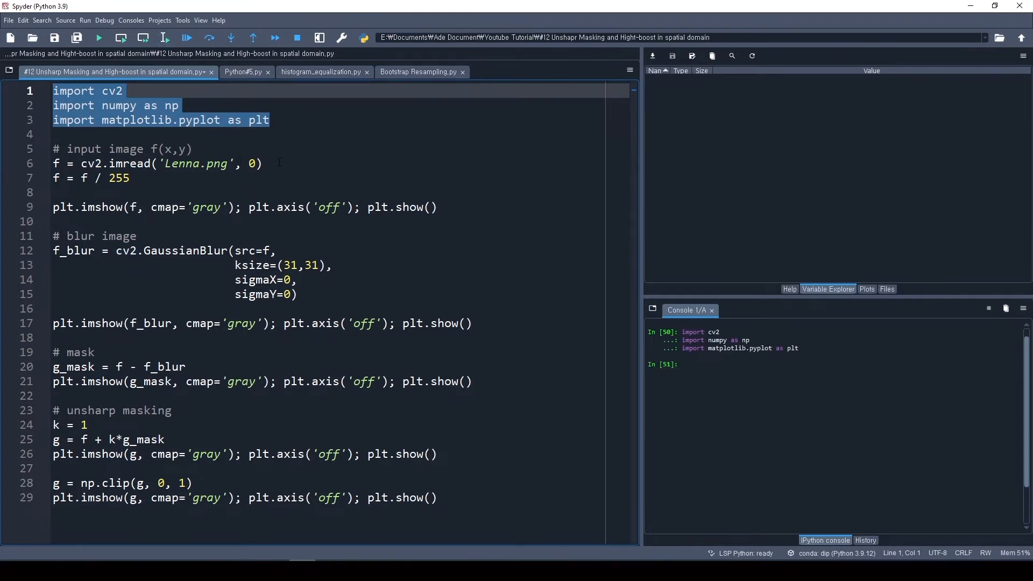
left_click(256, 164)
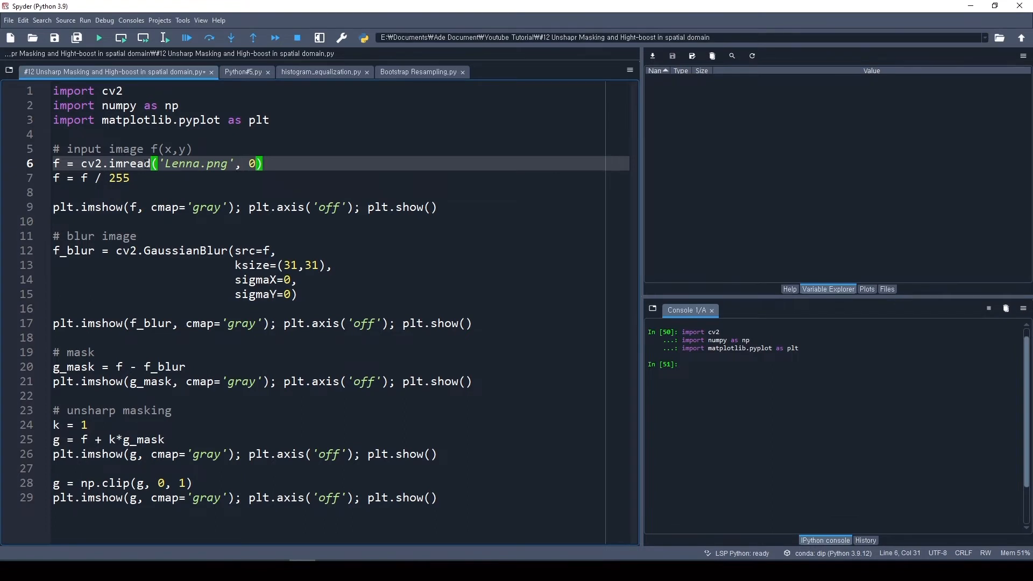
left_click(131, 177)
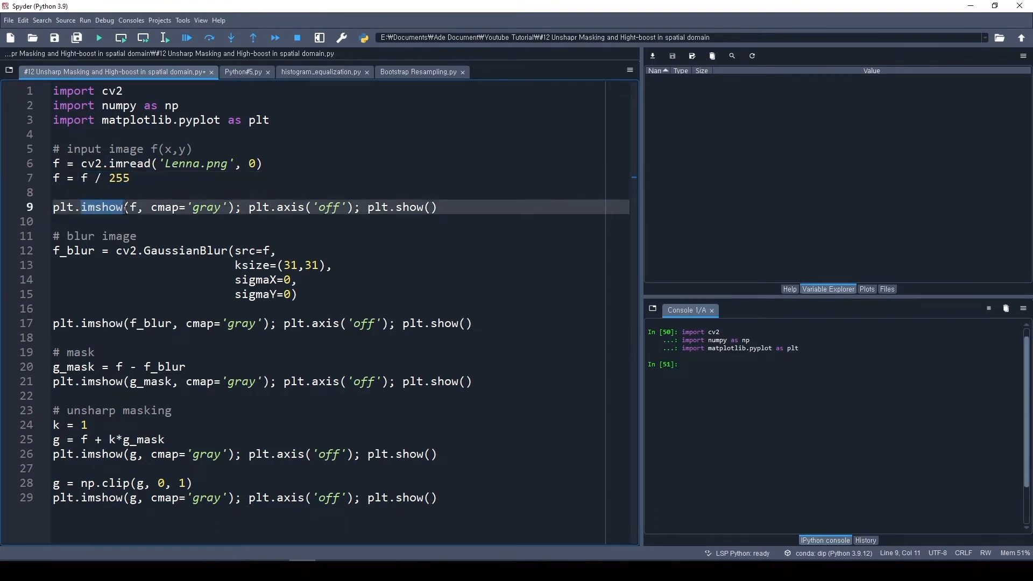
double_click(101, 207)
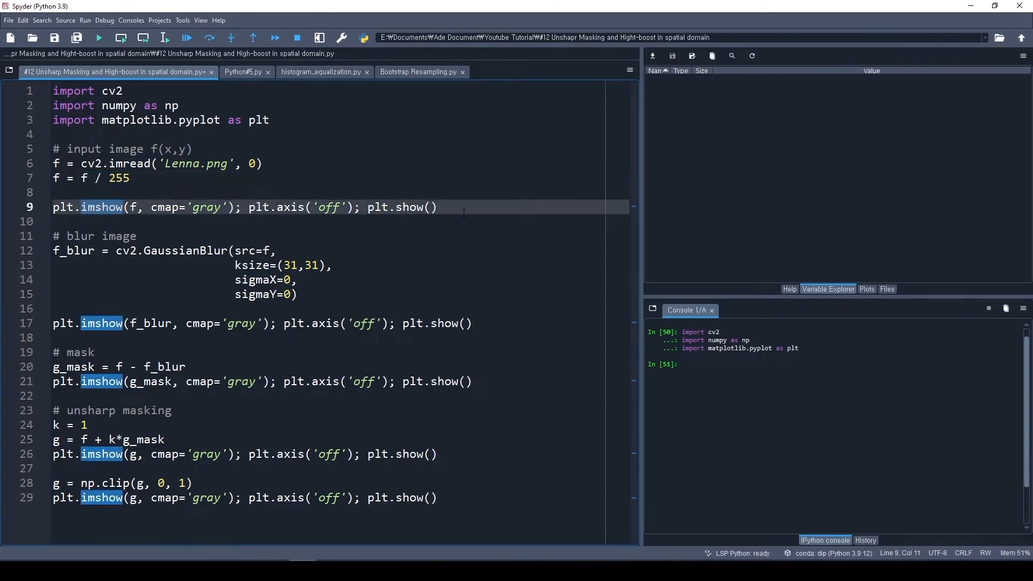
left_click(163, 38)
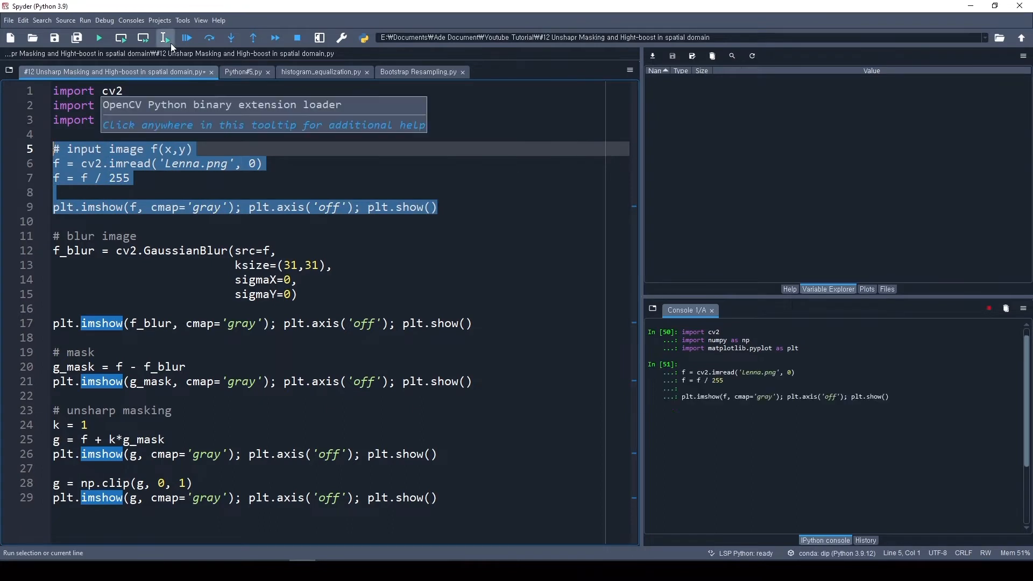
Run the input-image block so the grayscale Lenna plot appears, then select the blur block.
left_click(163, 38)
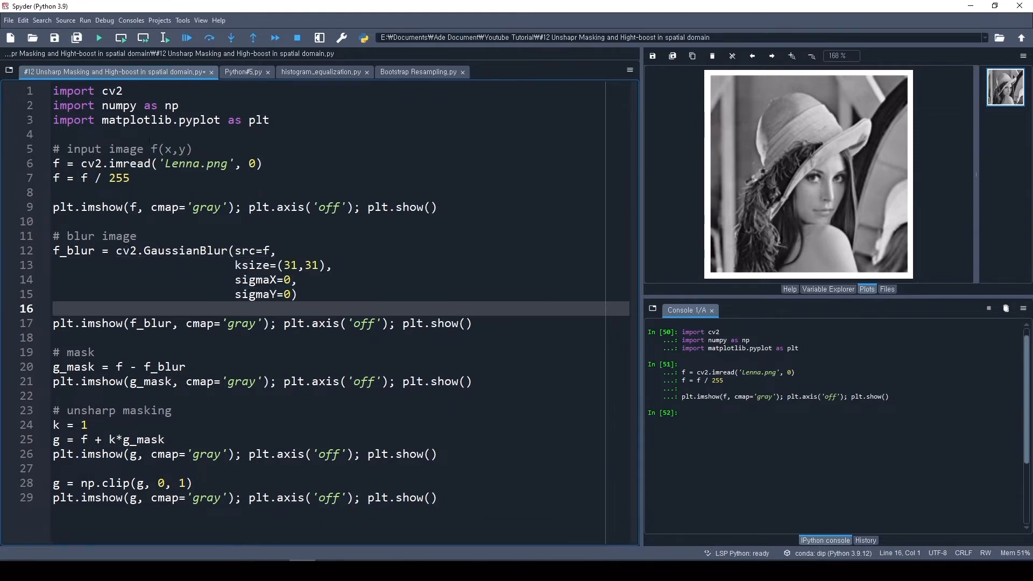
mouse_move(775, 159)
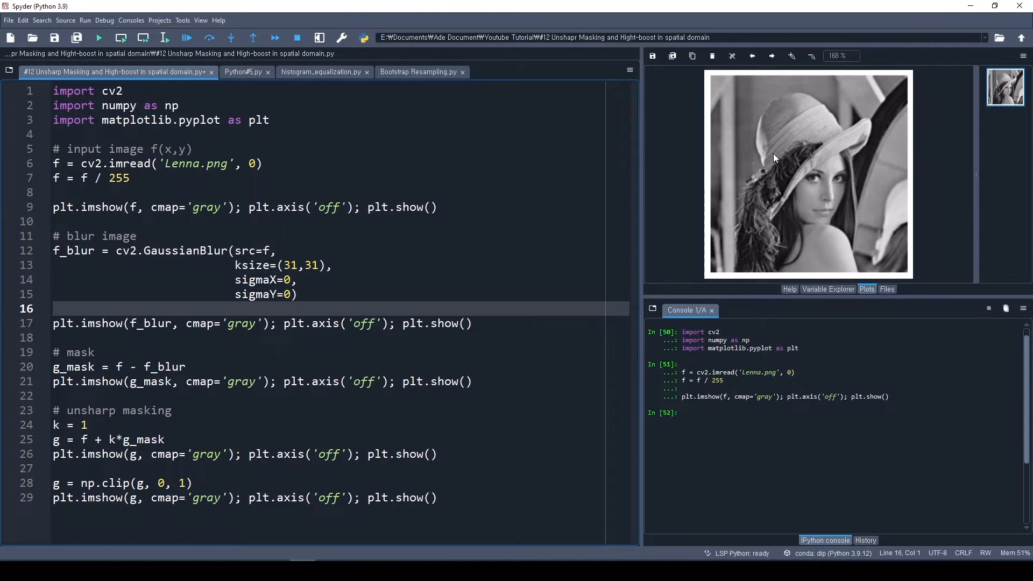
left_click(463, 324)
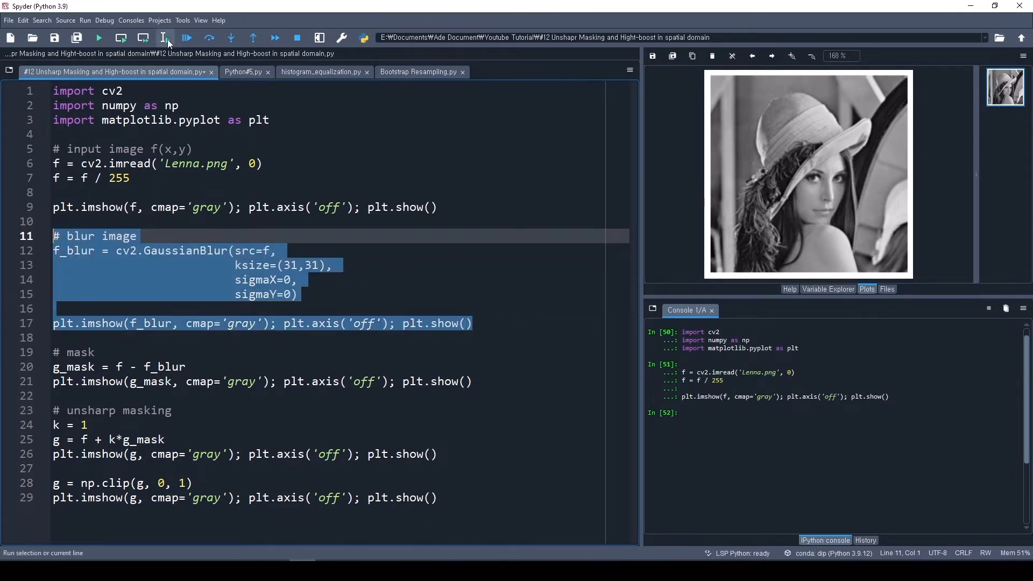
Run the Gaussian blur block and highlight the mask subtraction line.
left_click(163, 38)
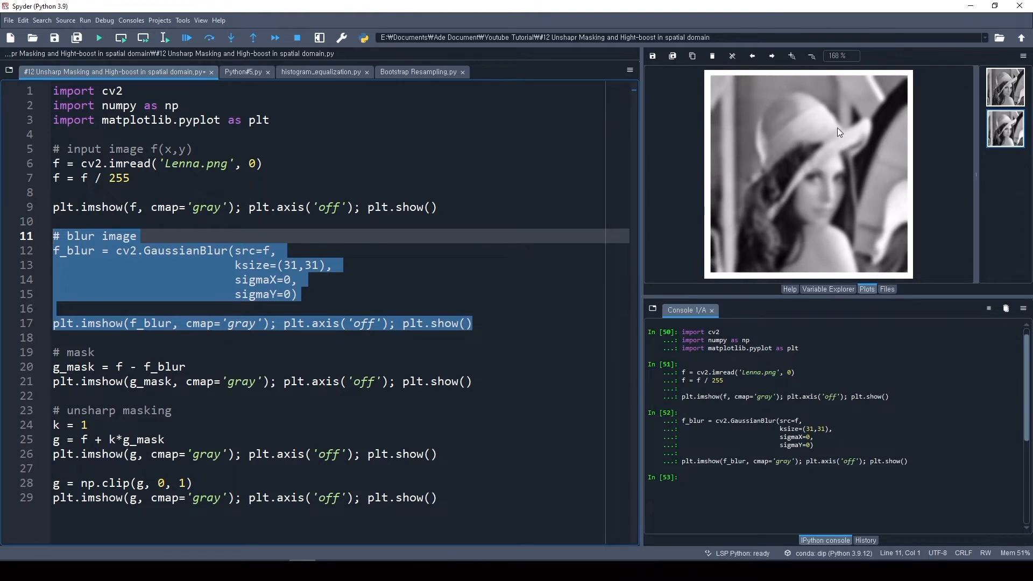
mouse_move(829, 157)
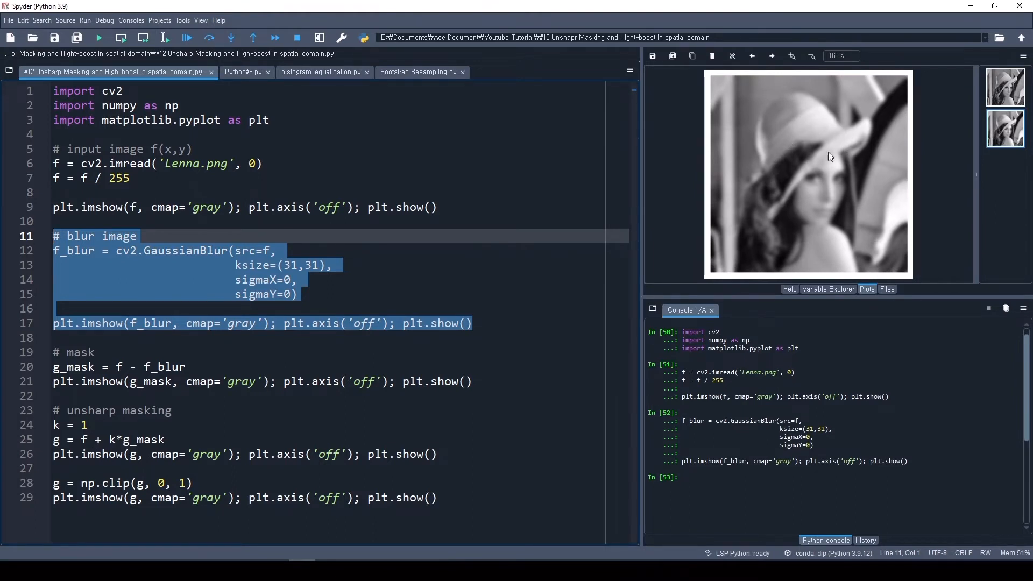
left_click(188, 367)
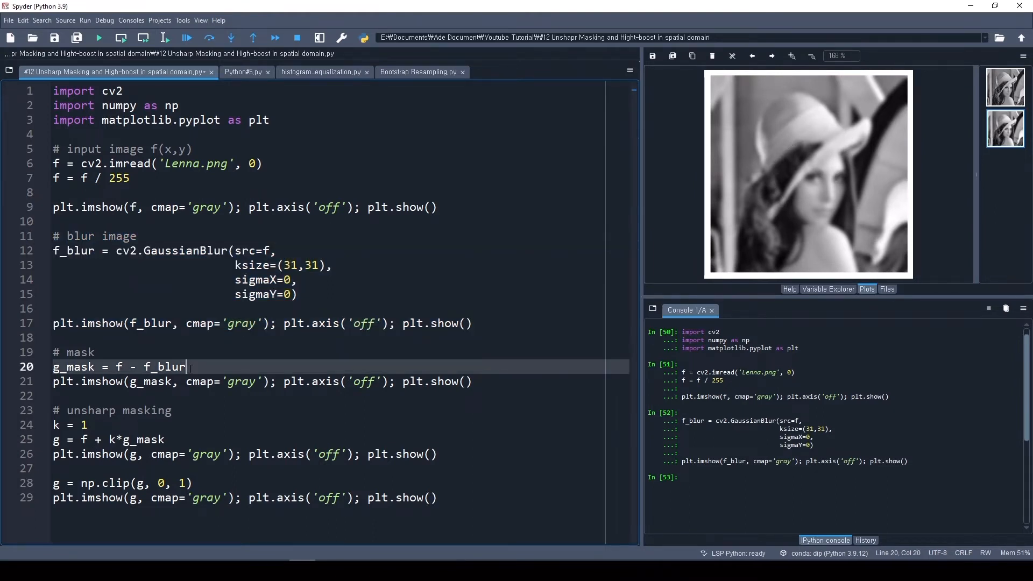
double_click(161, 367)
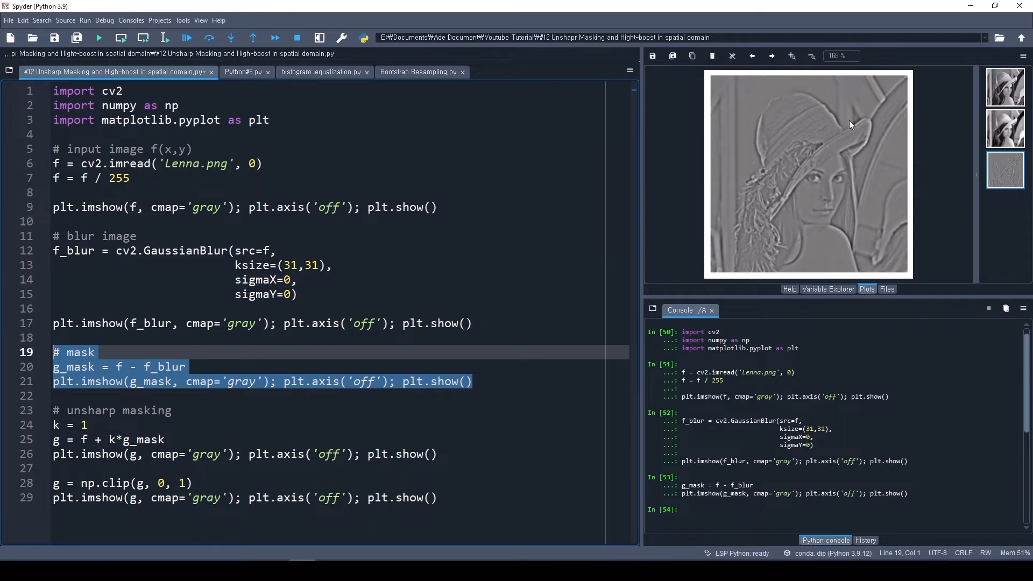
mouse_move(880, 174)
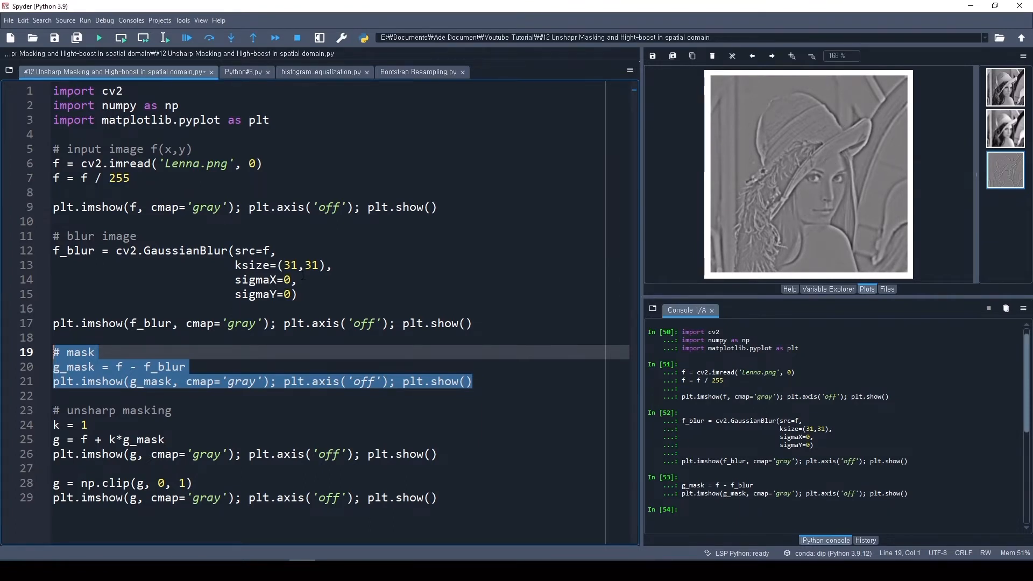
Select and run the unsharp masking block with k = 1 to plot the sharpened Lenna.
left_click(84, 424)
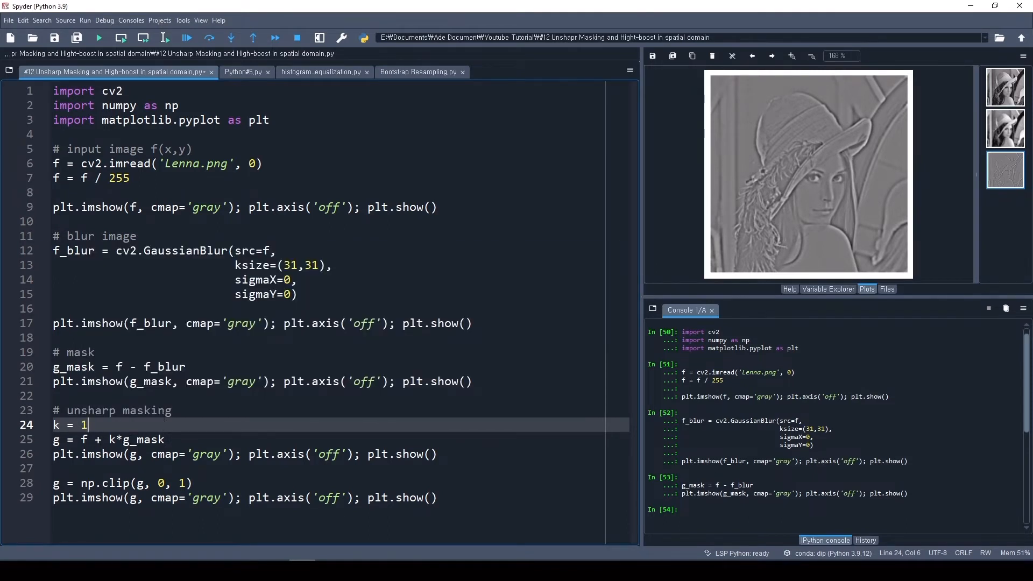
left_click(402, 455)
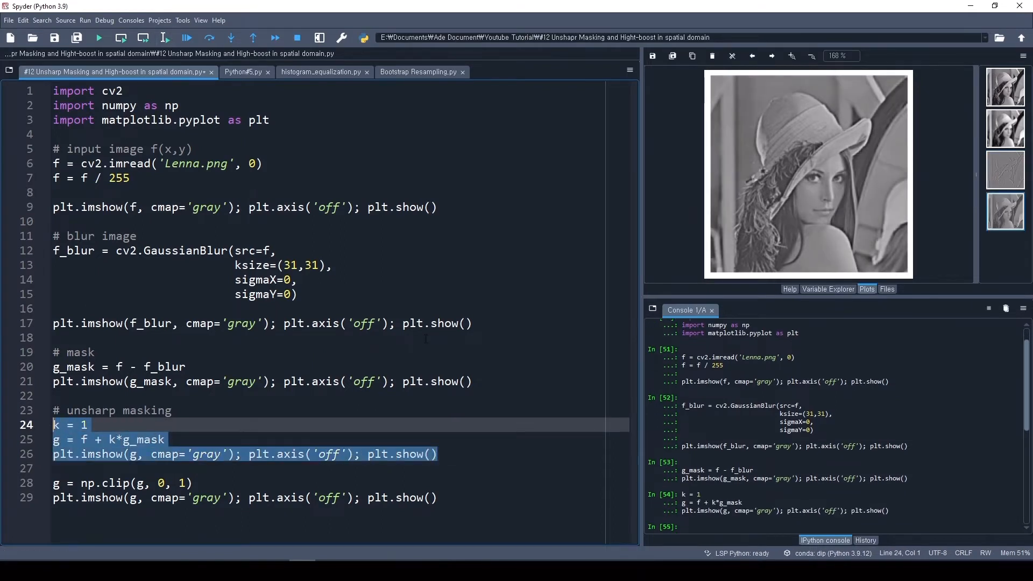
mouse_move(965, 162)
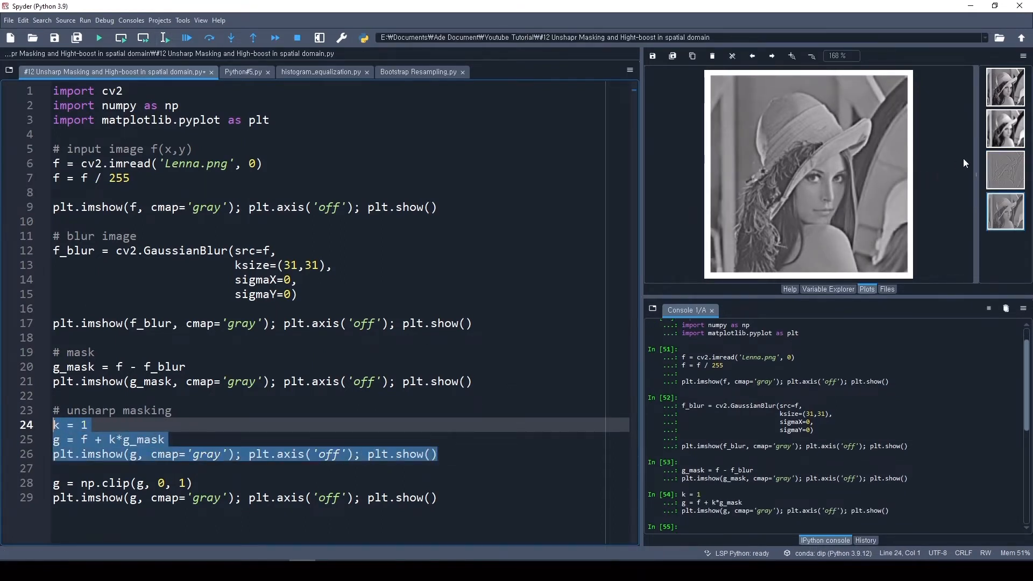
mouse_move(739, 211)
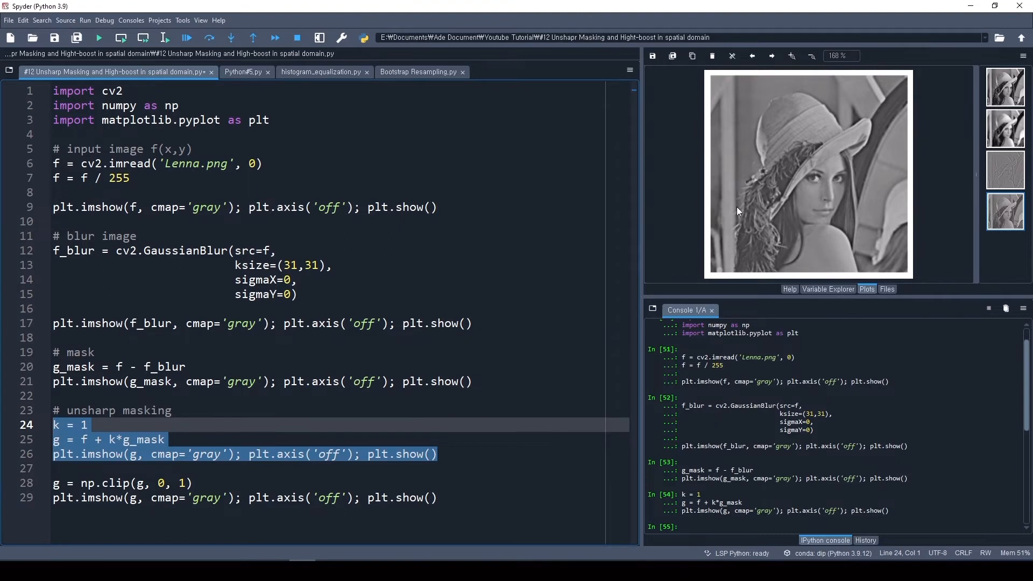
mouse_move(820, 243)
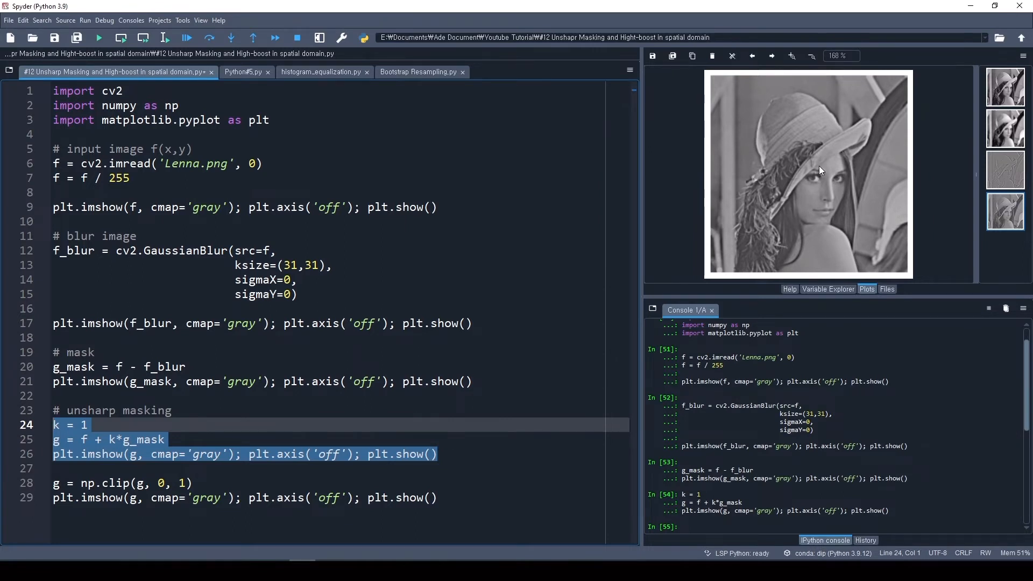
mouse_move(788, 107)
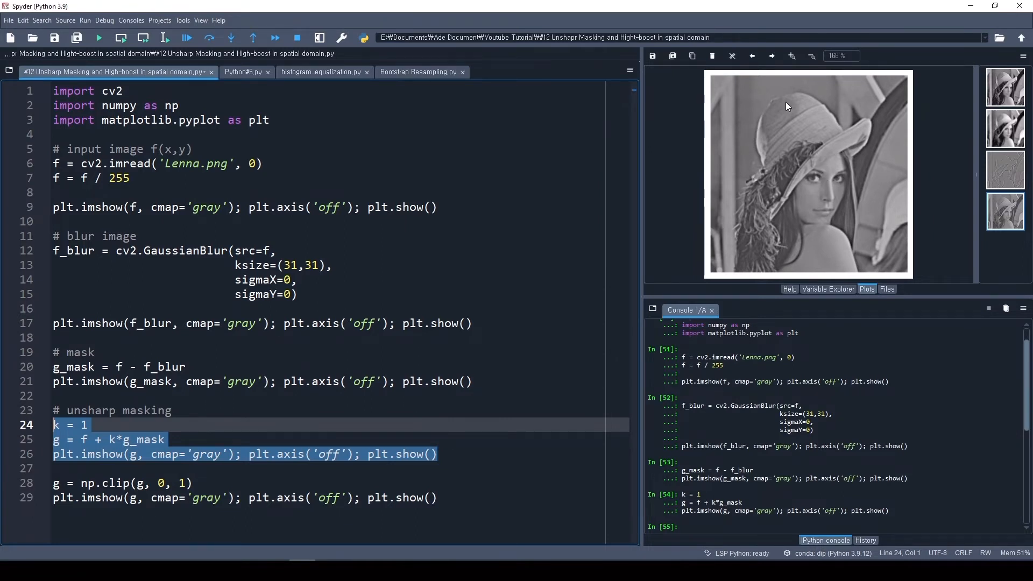
mouse_move(783, 122)
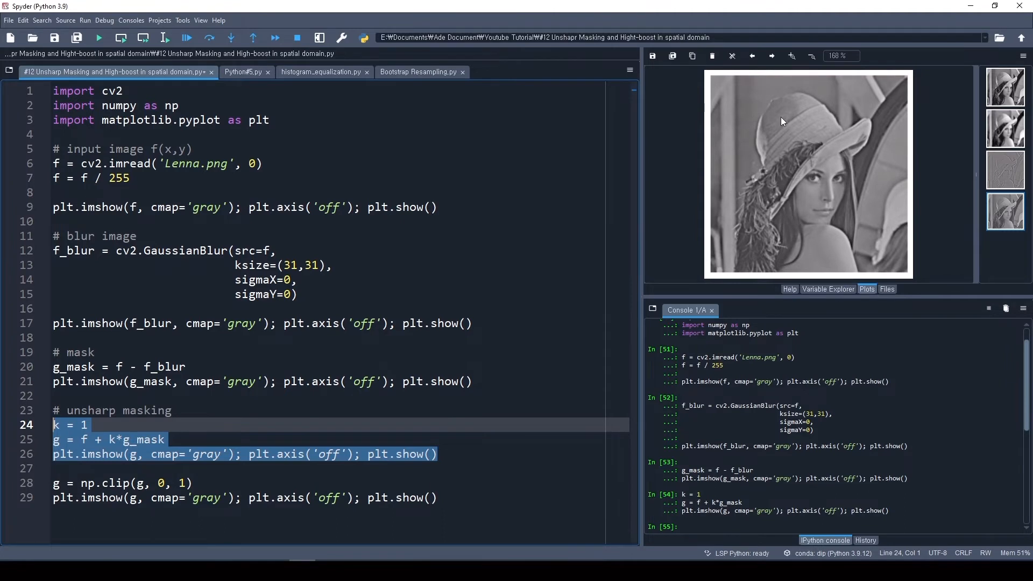
mouse_move(723, 185)
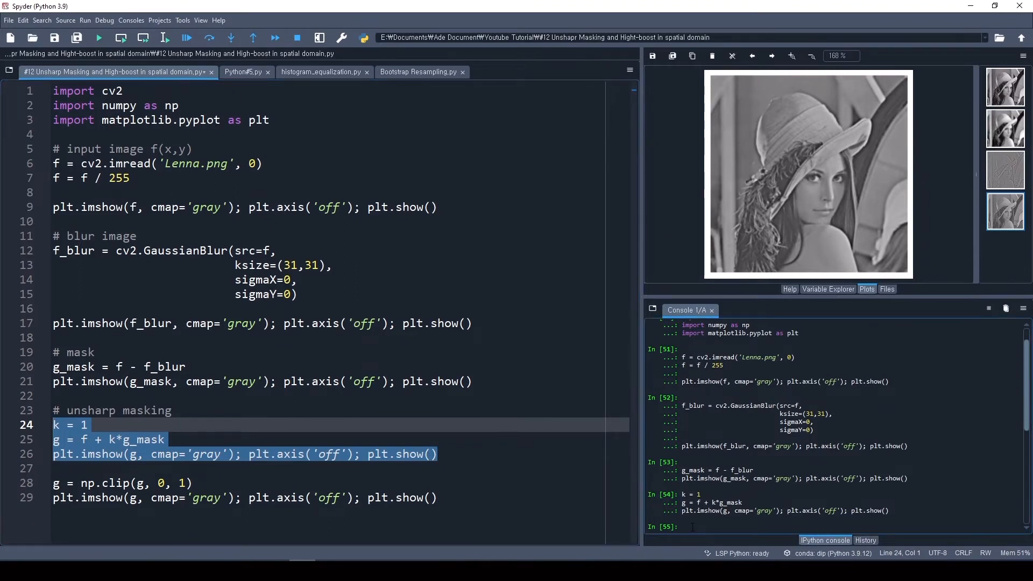
Check g.max() and g.min() in the console, then run the np.clip and imshow lines.
type("g.max(")
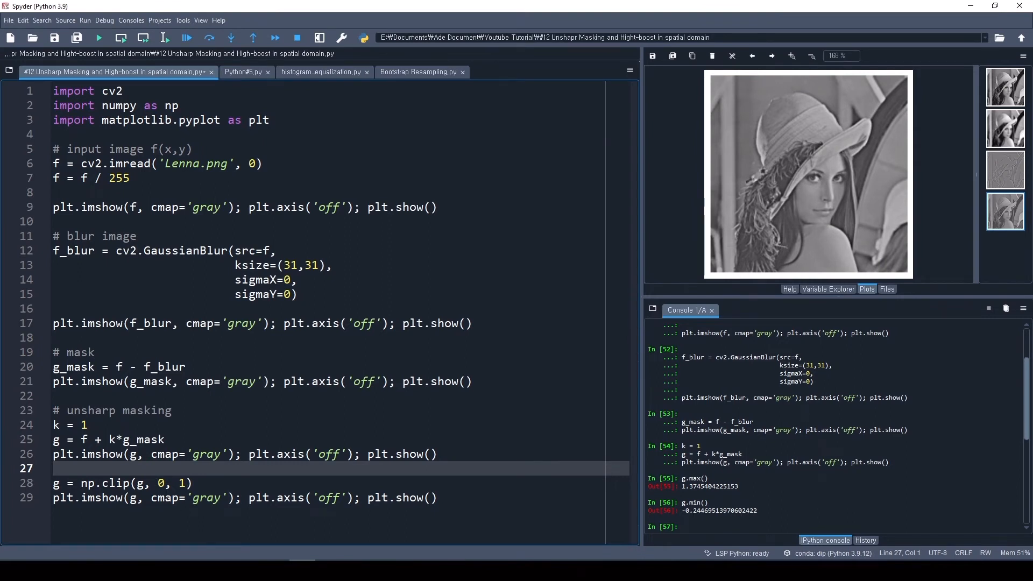
left_click(188, 484)
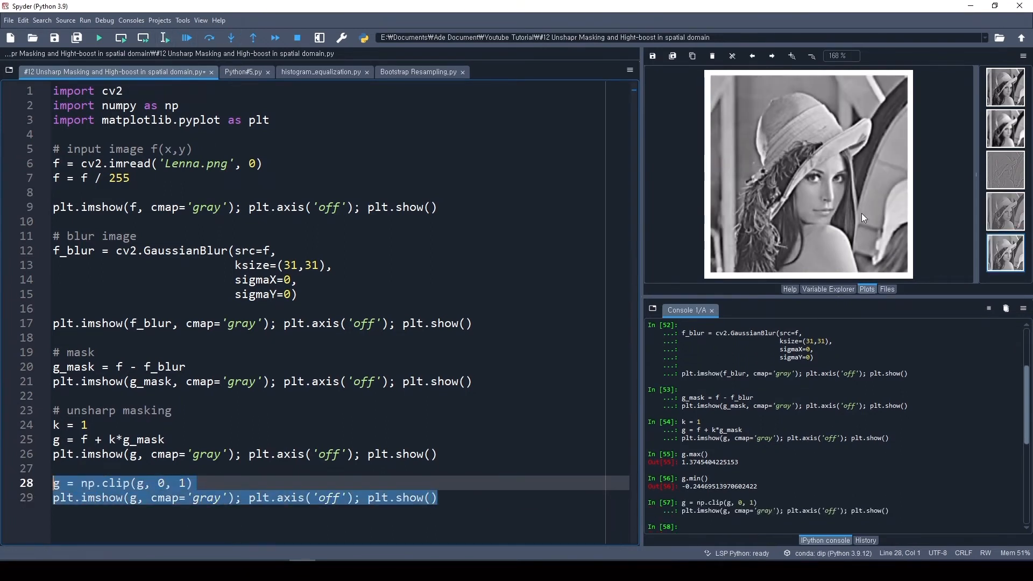
mouse_move(829, 148)
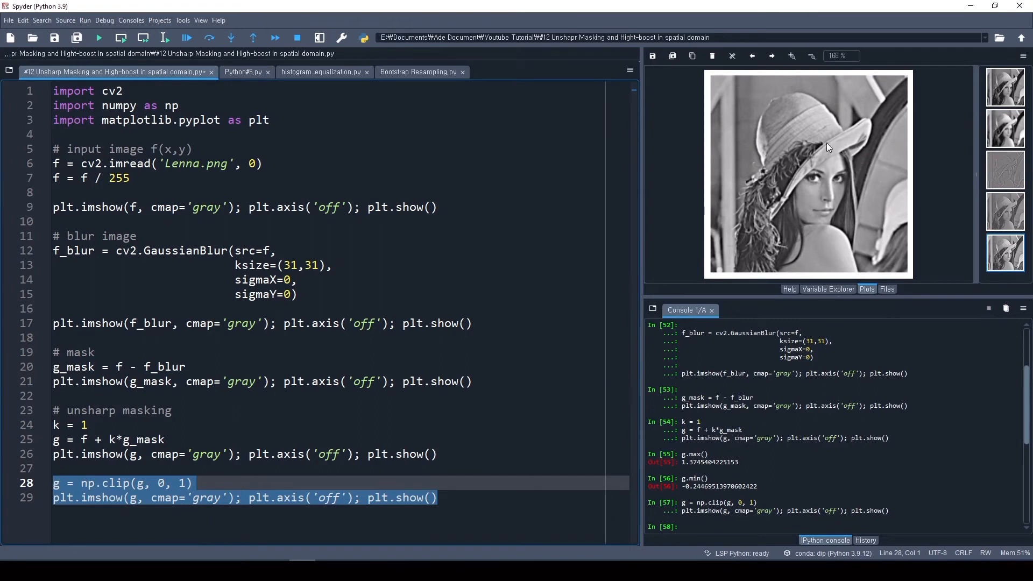
mouse_move(845, 155)
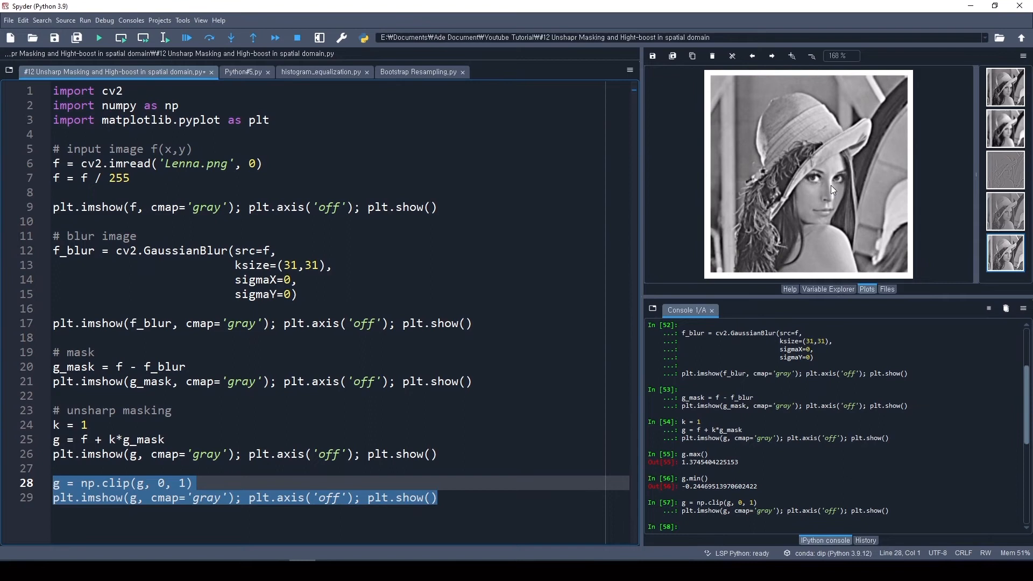
Change k from 1 to 5 and rerun the sharpening and clipping lines.
left_click(93, 424)
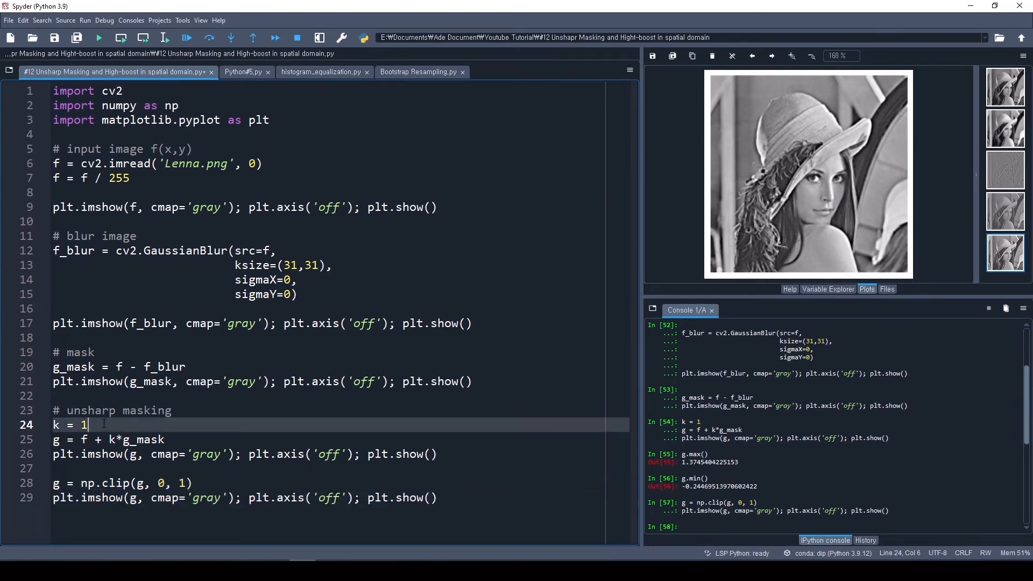
key("Backspace")
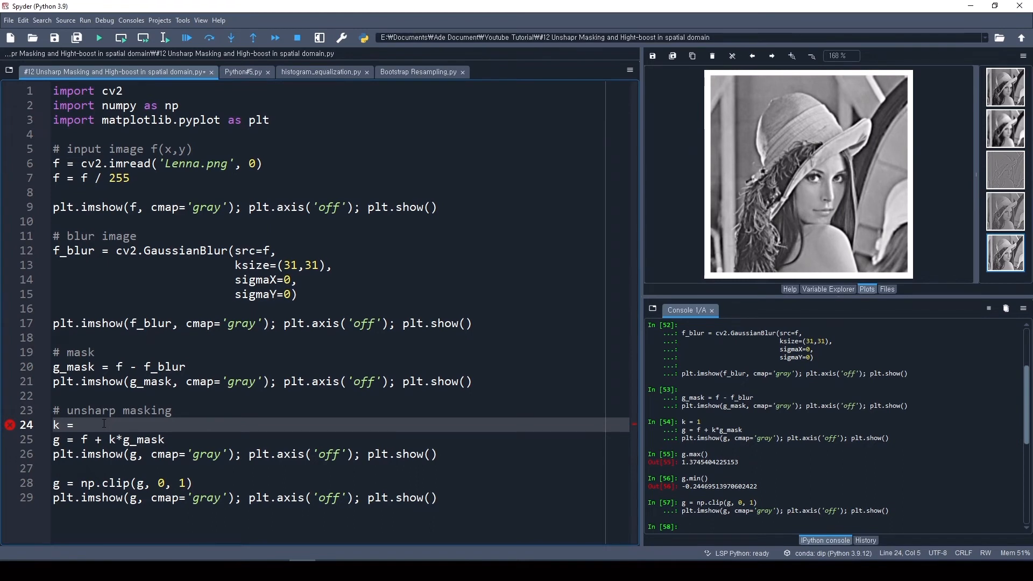
type("5")
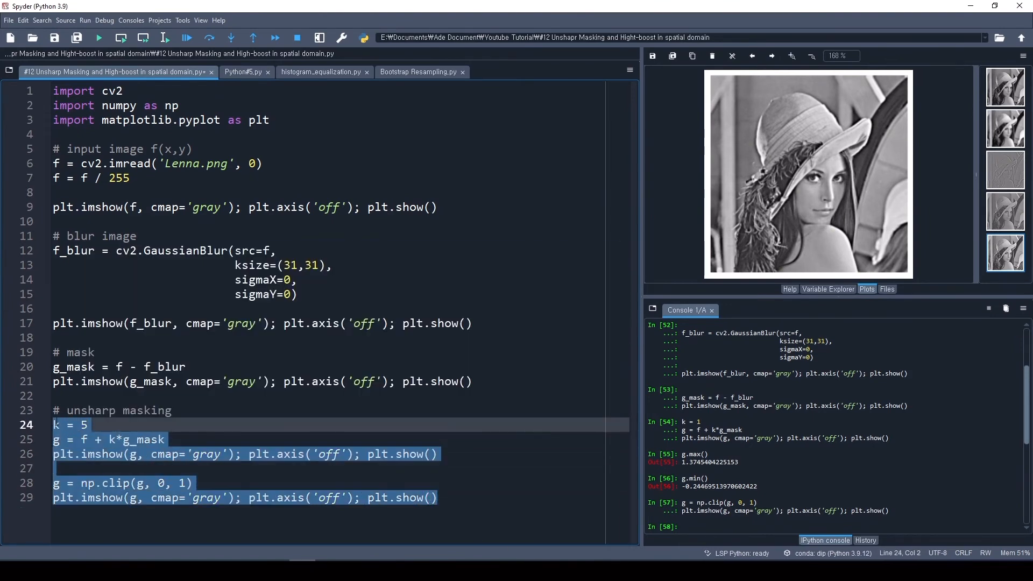
left_click(144, 38)
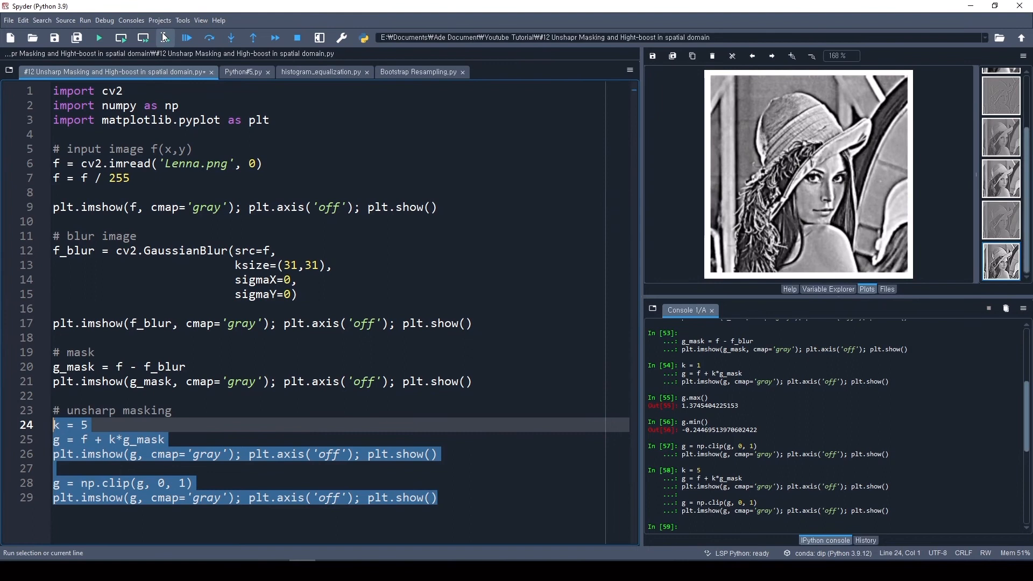
mouse_move(747, 175)
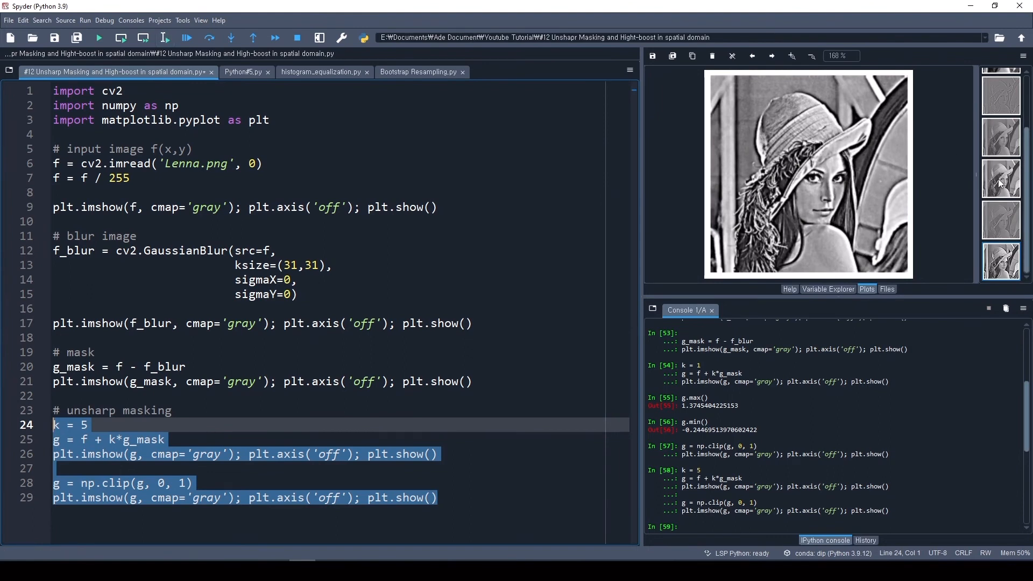
Compare the earlier clipped plot with the k = 5 high-boost result in the Plots pane.
left_click(1000, 89)
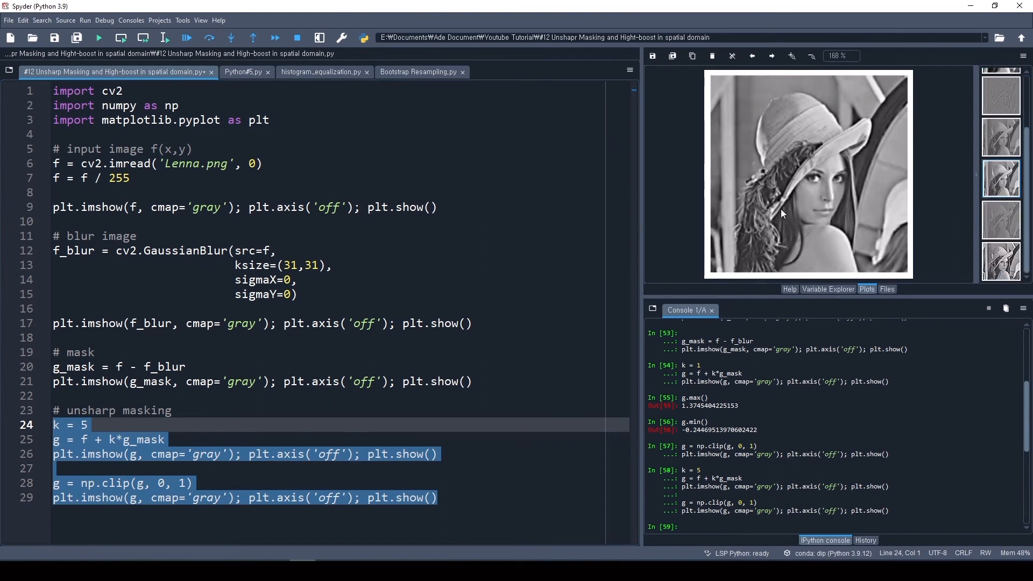
left_click(1001, 261)
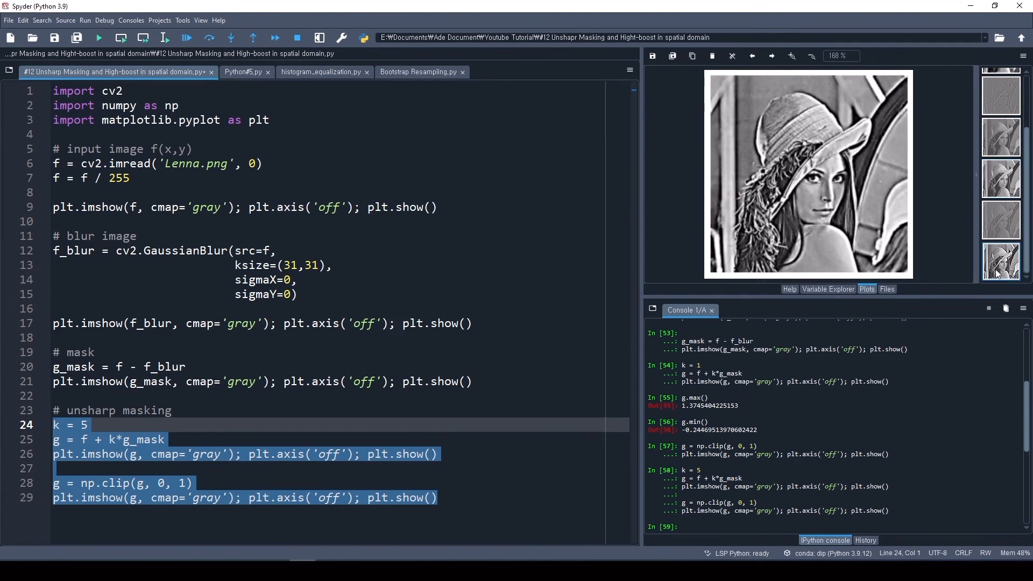